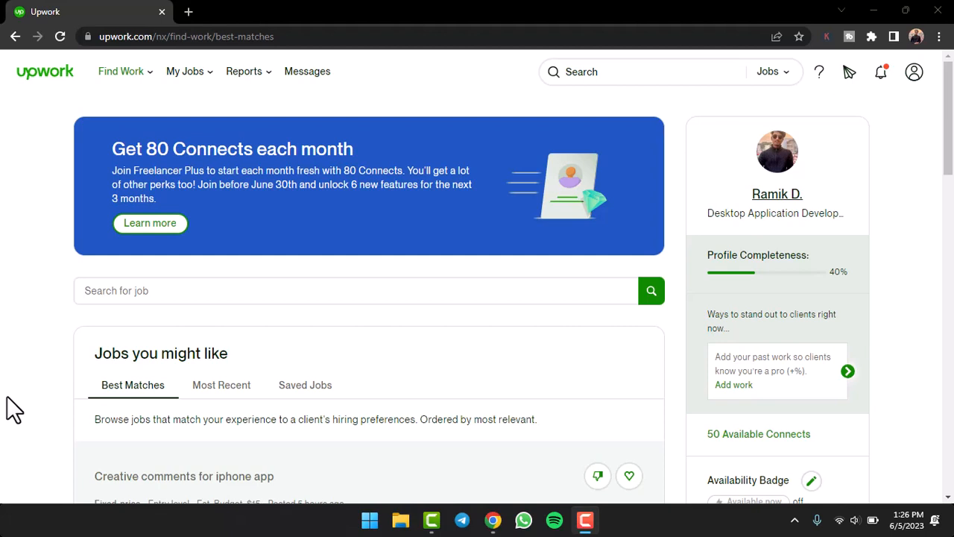
Reach the Get Paid settings page via the profile avatar menu and the User Settings sidebar
left_click(914, 72)
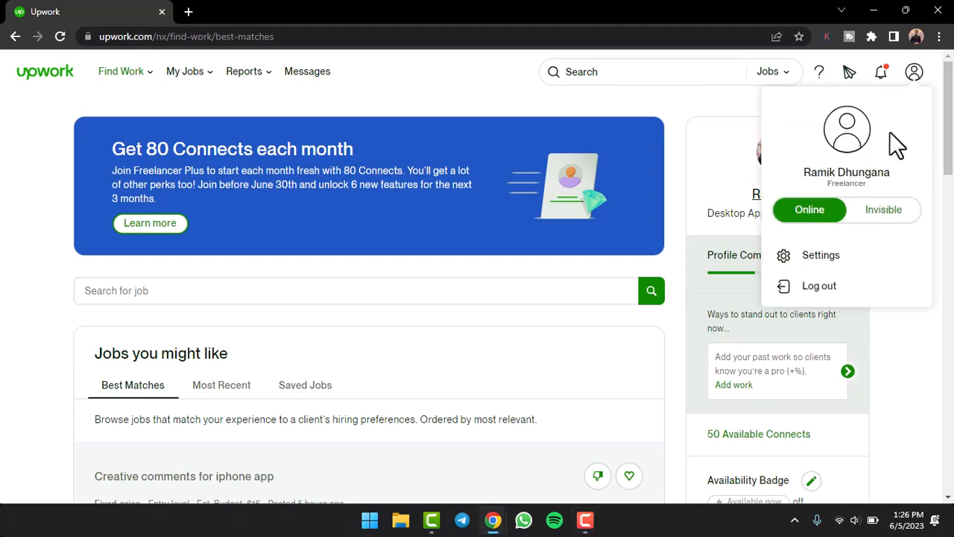
left_click(820, 255)
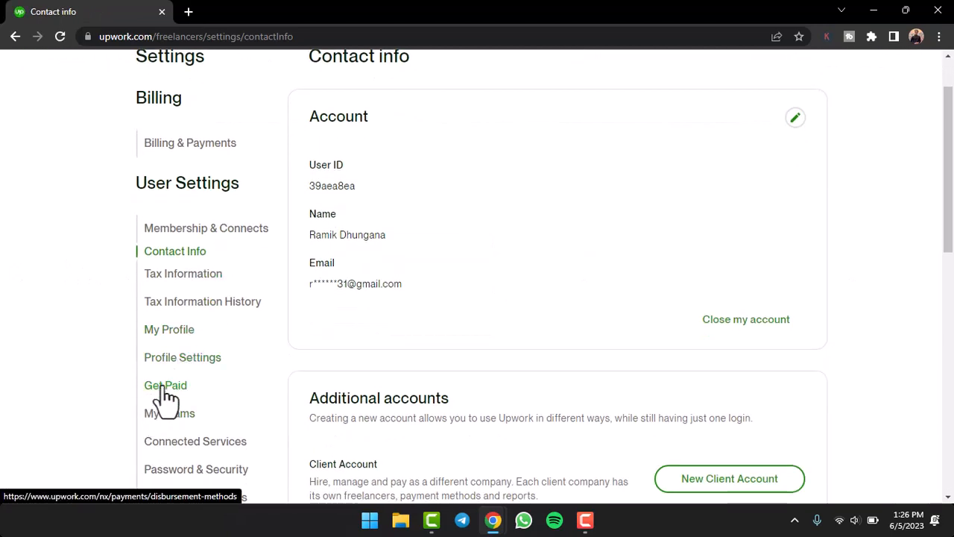
left_click(166, 385)
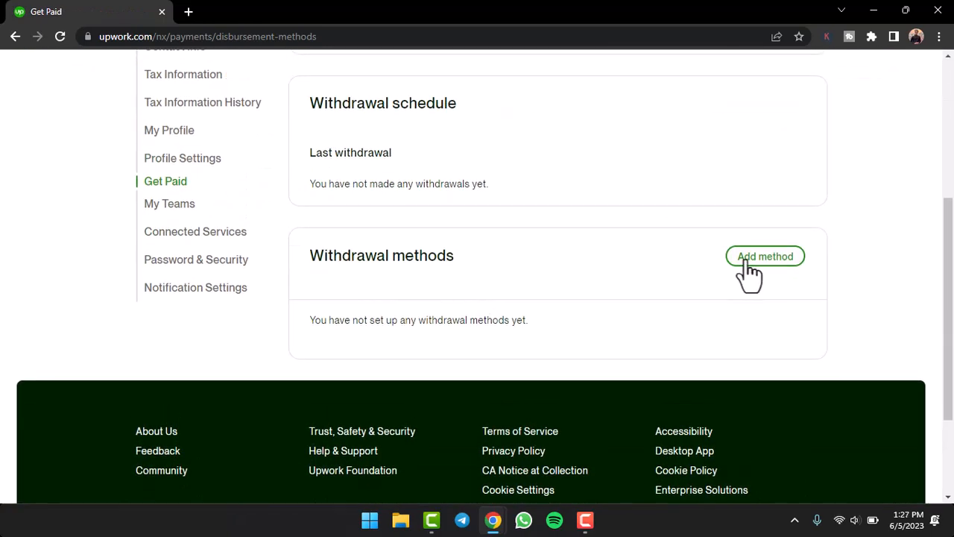
left_click(765, 256)
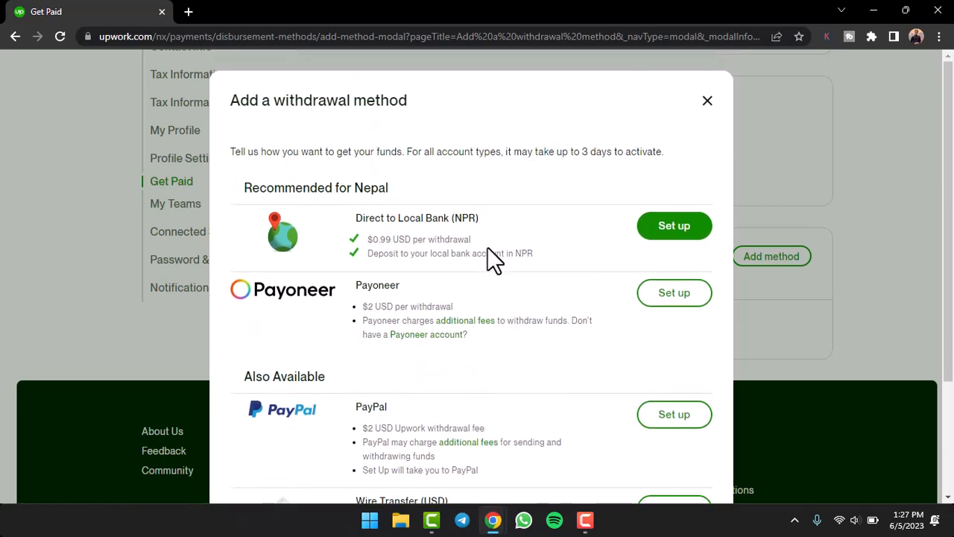
mouse_move(399, 223)
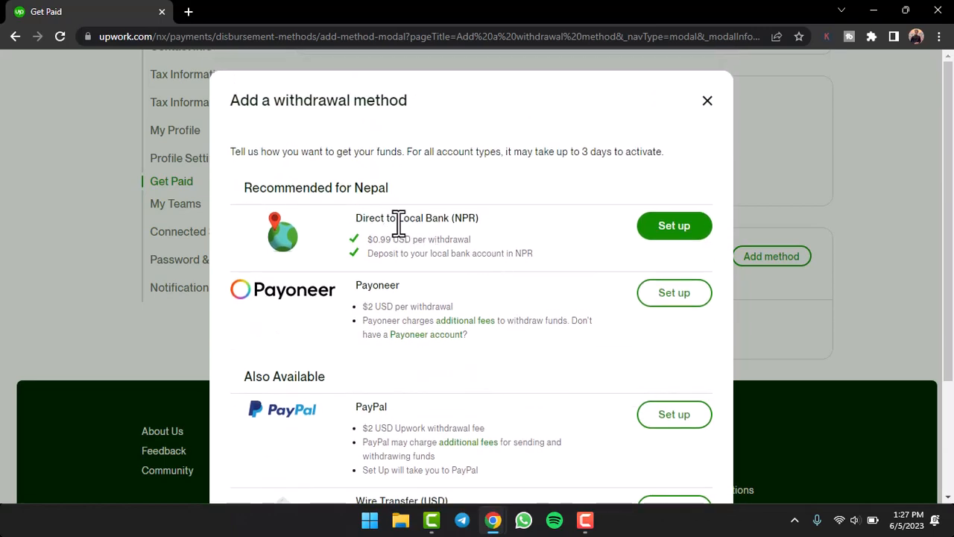
scroll("down", 3)
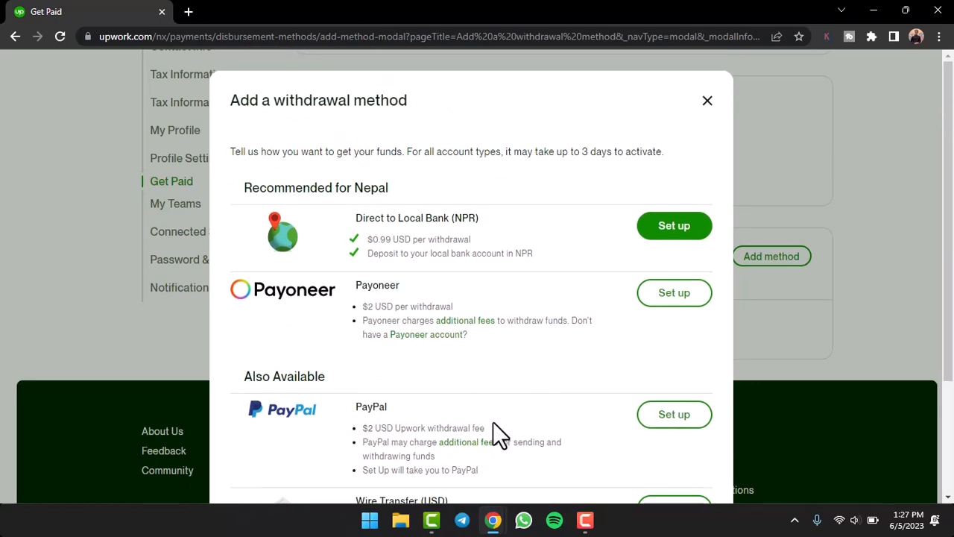
scroll("down", 3)
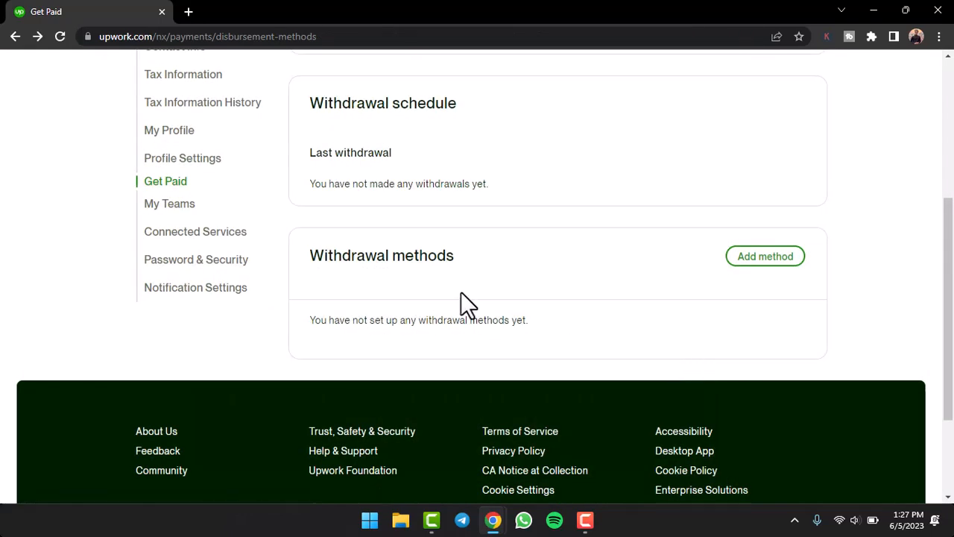
Start PayPal withdrawal setup from Add method, then stay on Upwork at the redirect warning
left_click(765, 257)
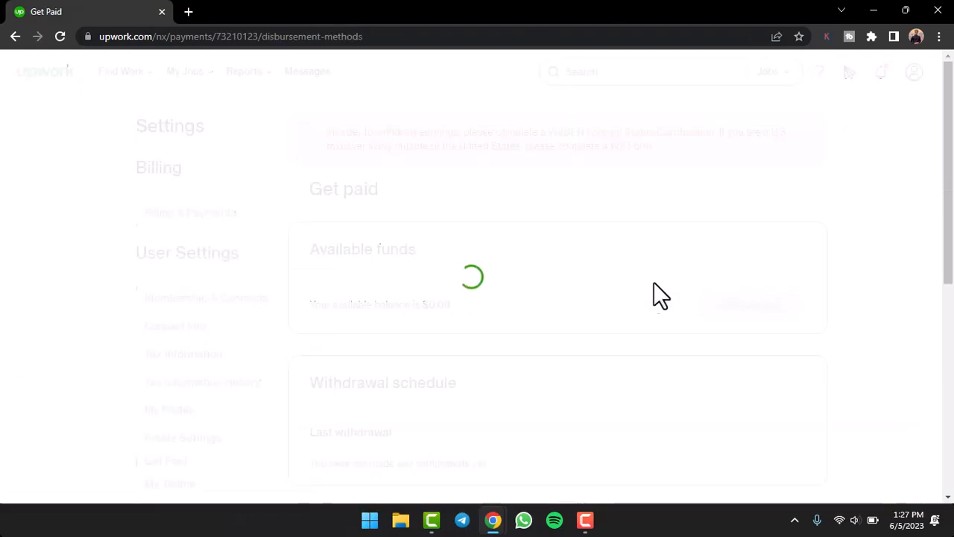
left_click(772, 186)
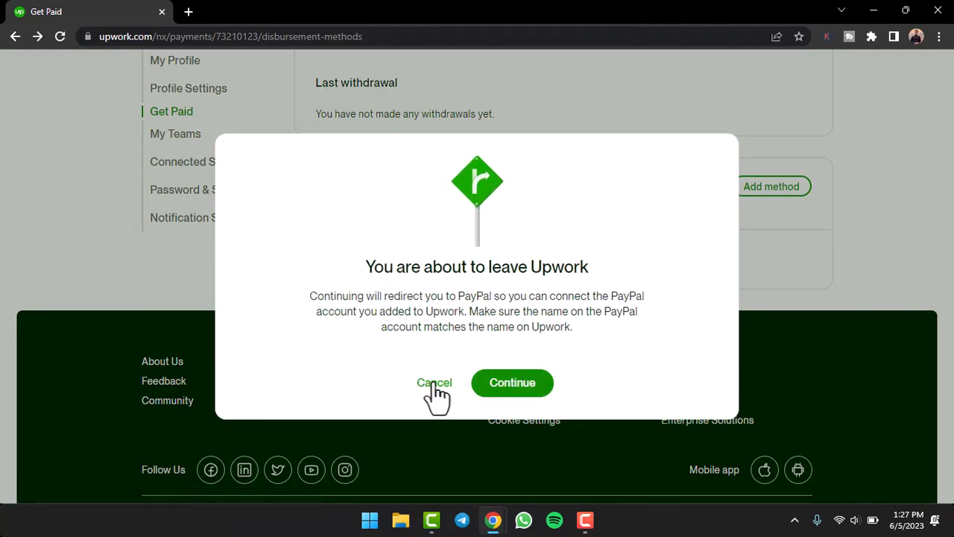
left_click(434, 382)
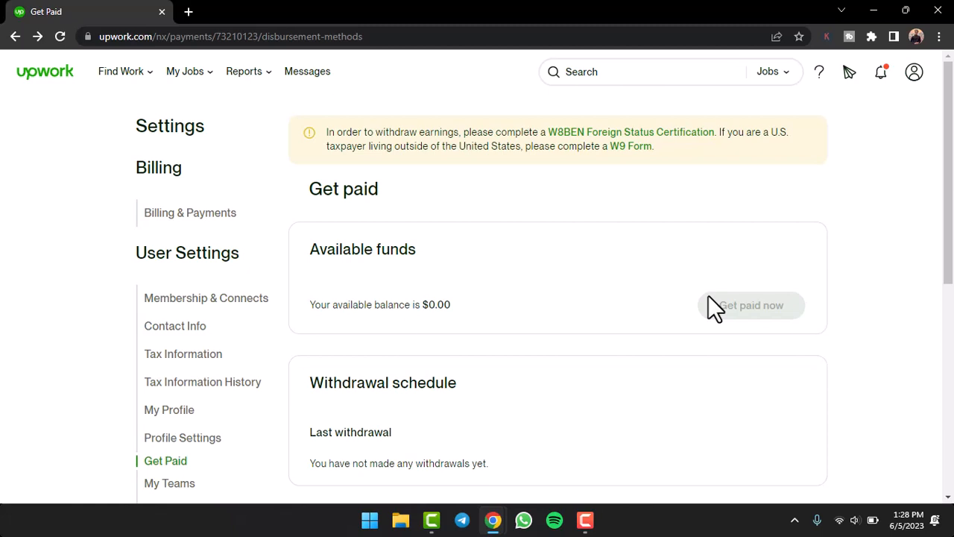
mouse_move(625, 286)
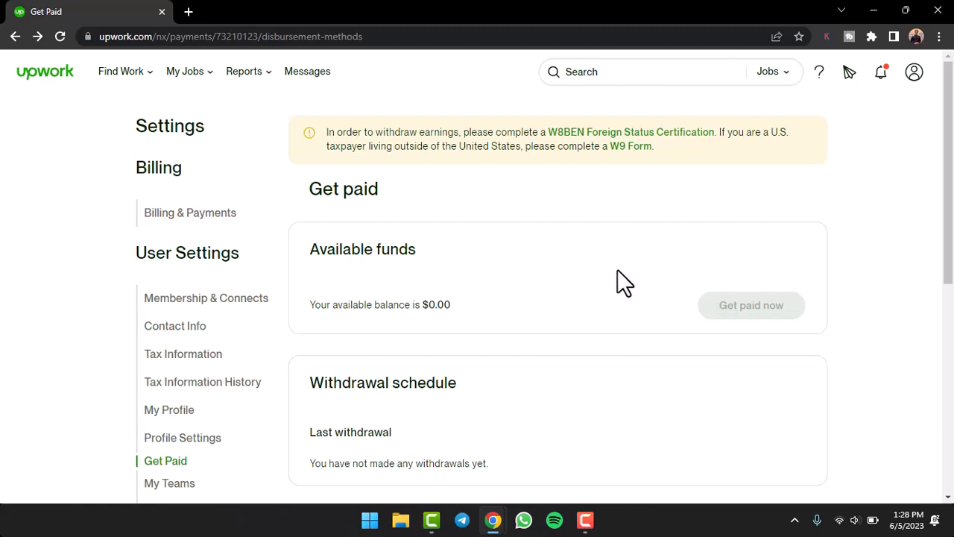